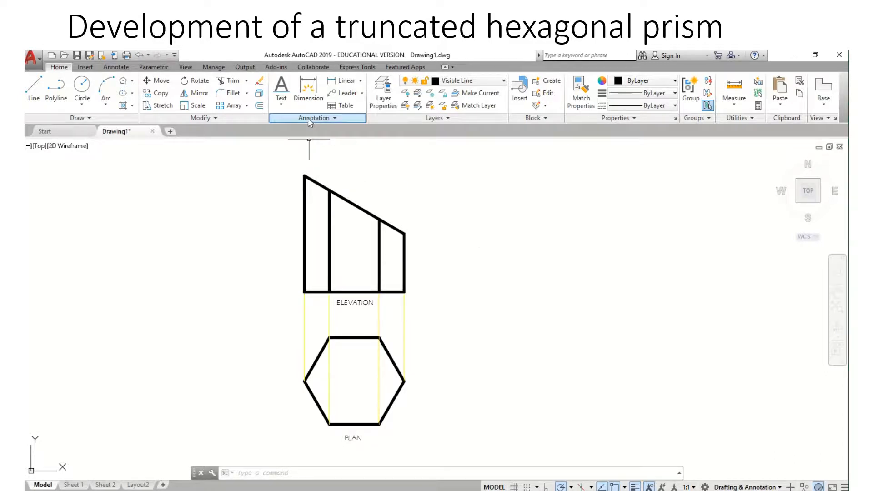
Step: Add a single-line text label SEAM right of the plan hexagon's rightmost corner
left_click(281, 90)
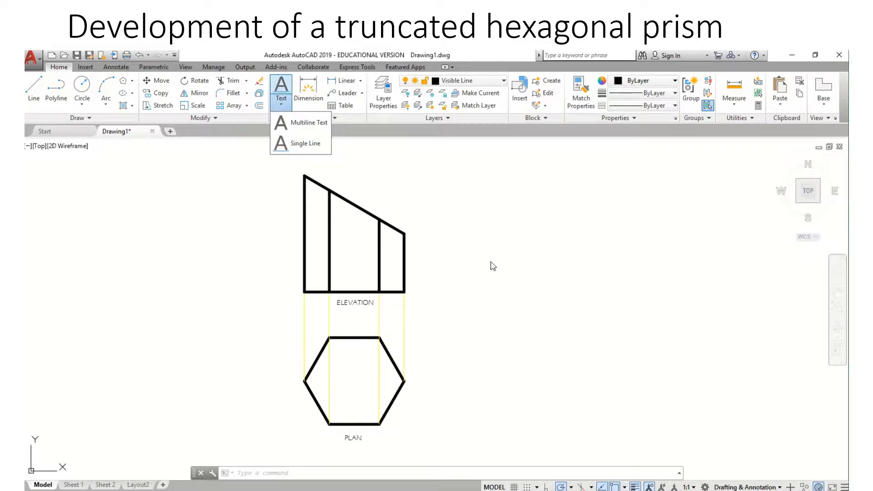
left_click(306, 143)
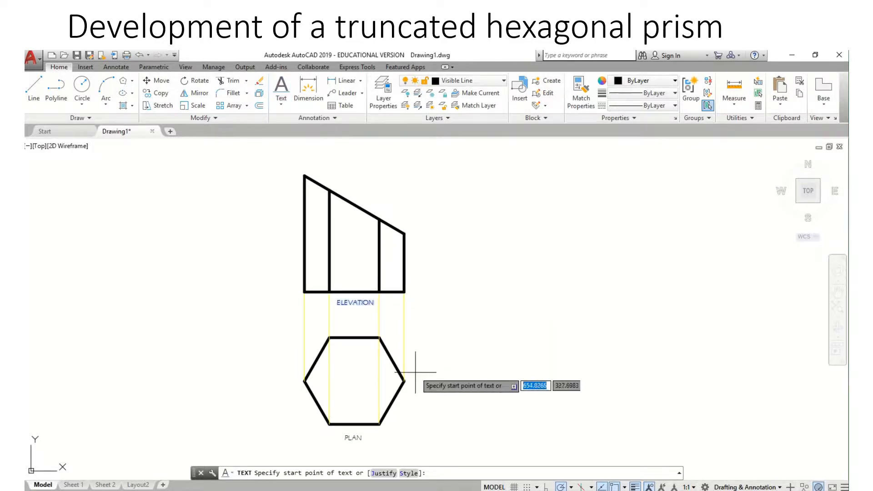
left_click(434, 383)
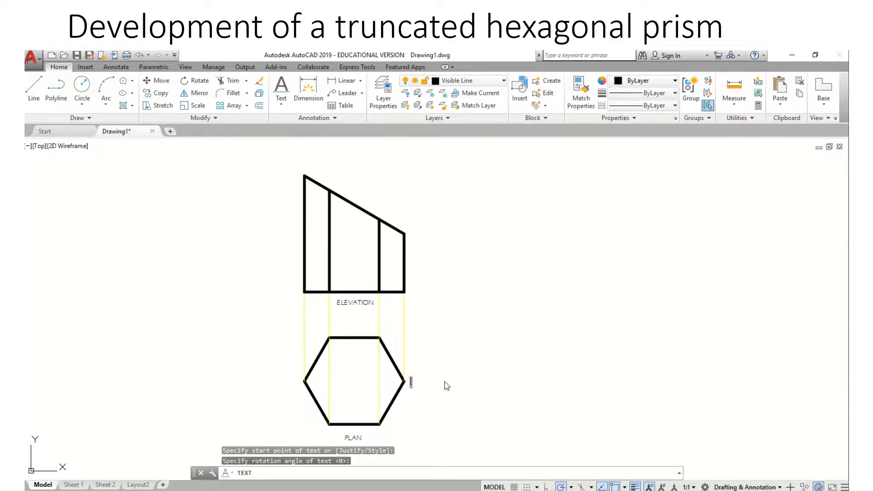
type("seam")
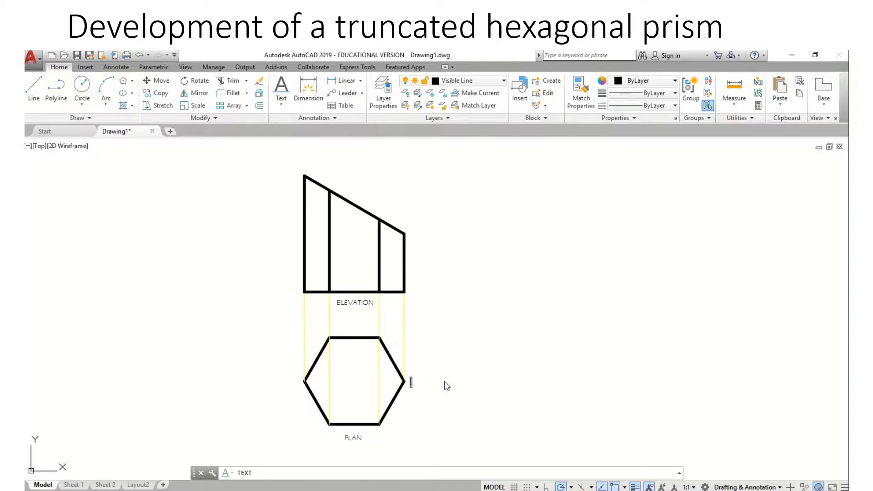
type("SEAM")
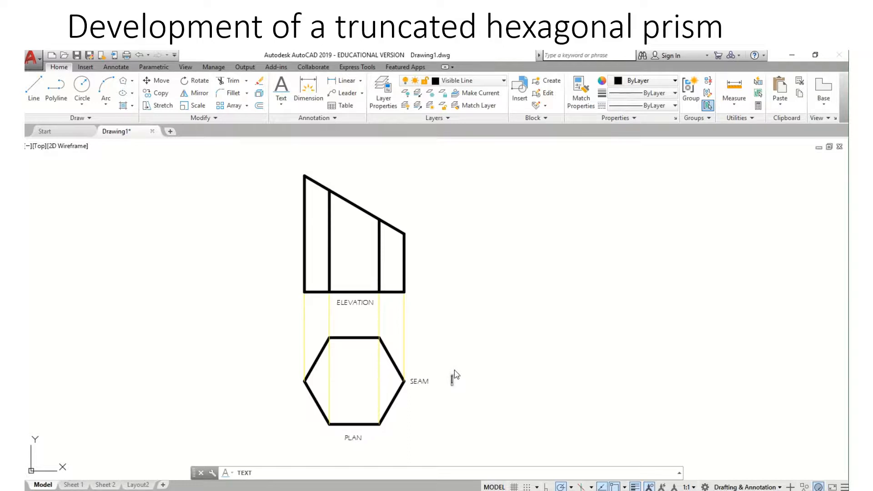
mouse_move(409, 393)
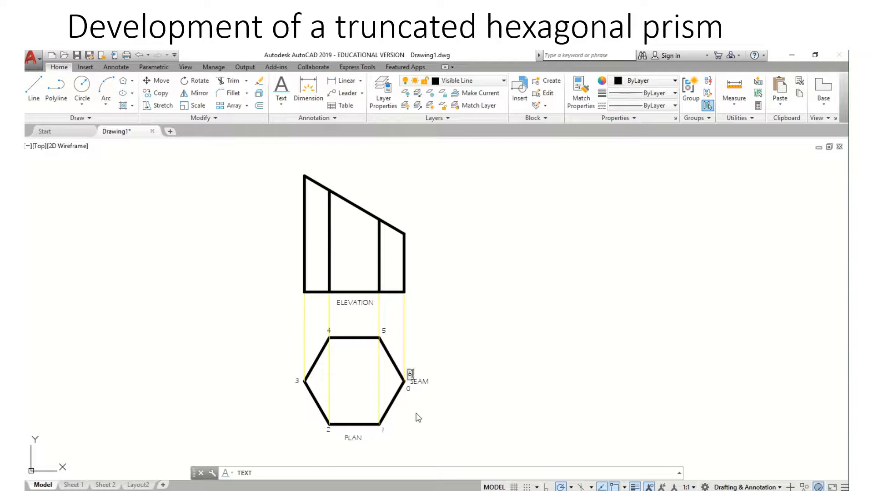
mouse_move(376, 332)
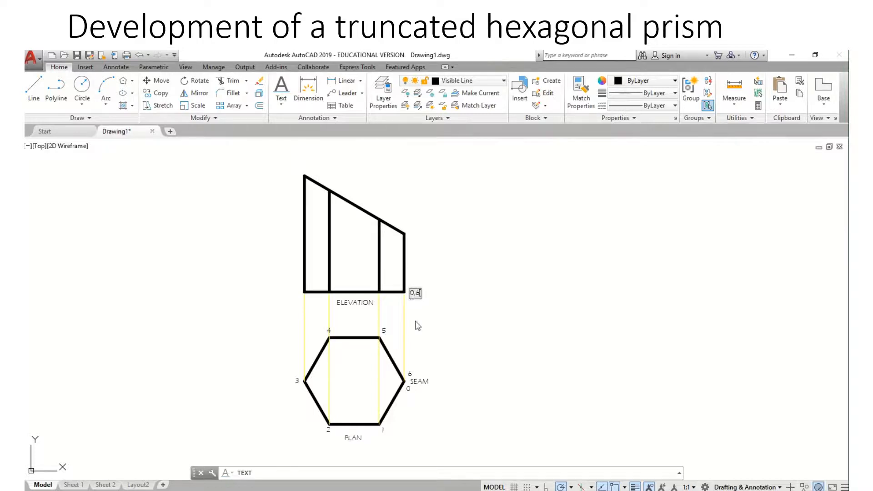
mouse_move(385, 308)
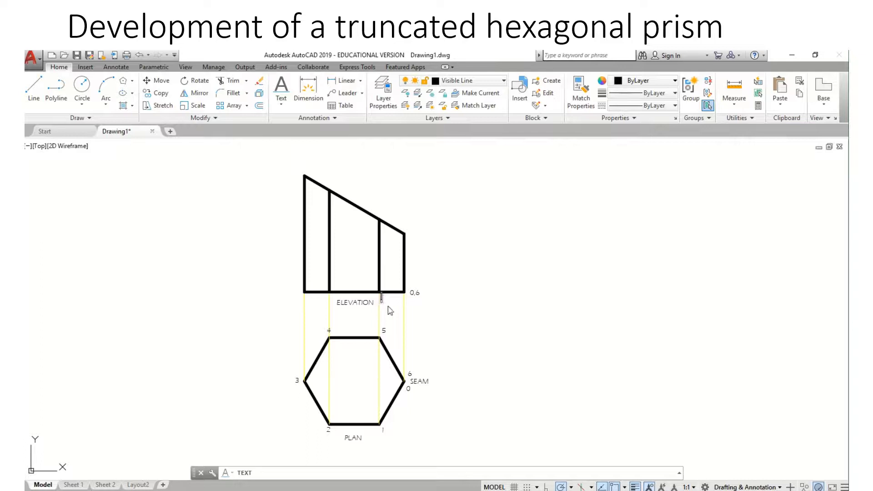
mouse_move(387, 310)
type("1,5")
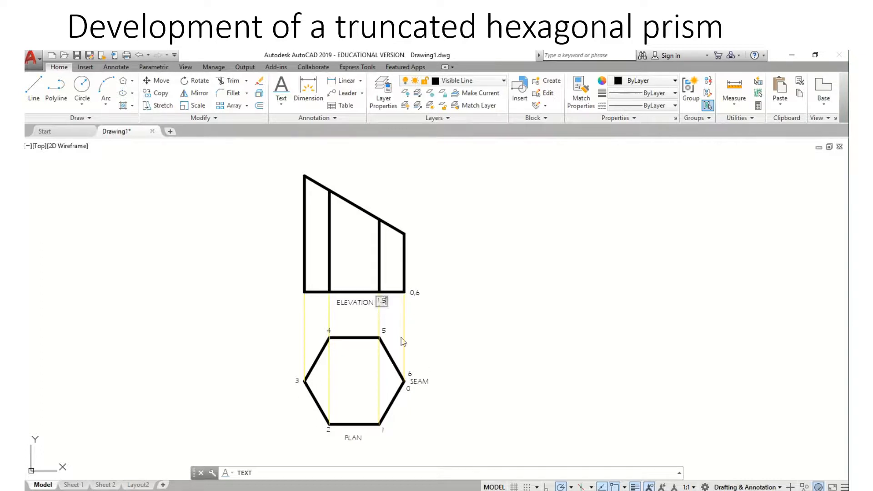
mouse_move(384, 393)
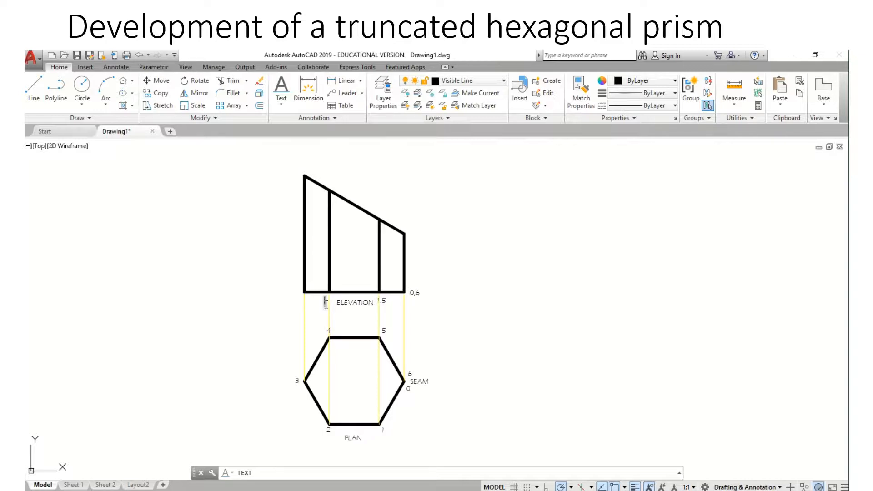
mouse_move(337, 423)
type("2,4")
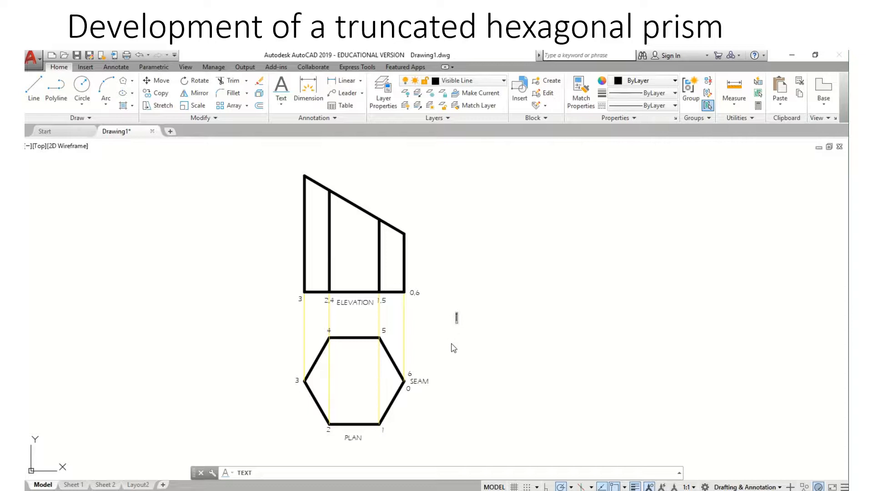
mouse_move(405, 411)
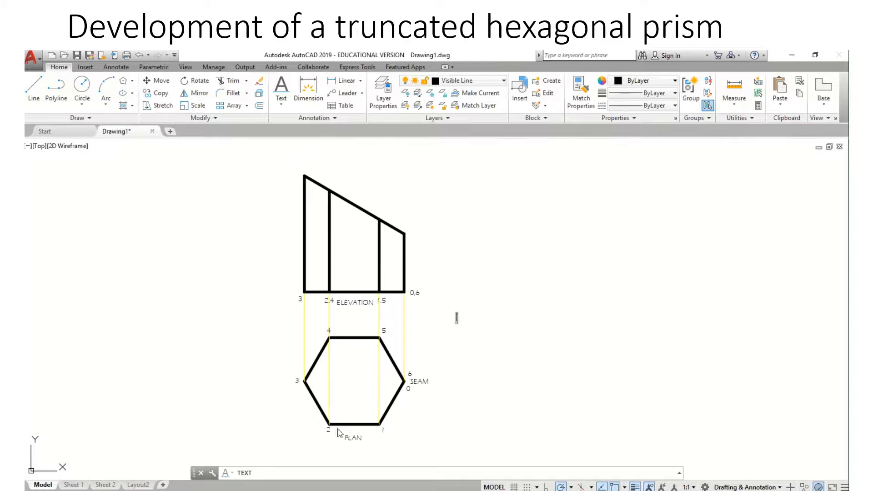
mouse_move(397, 439)
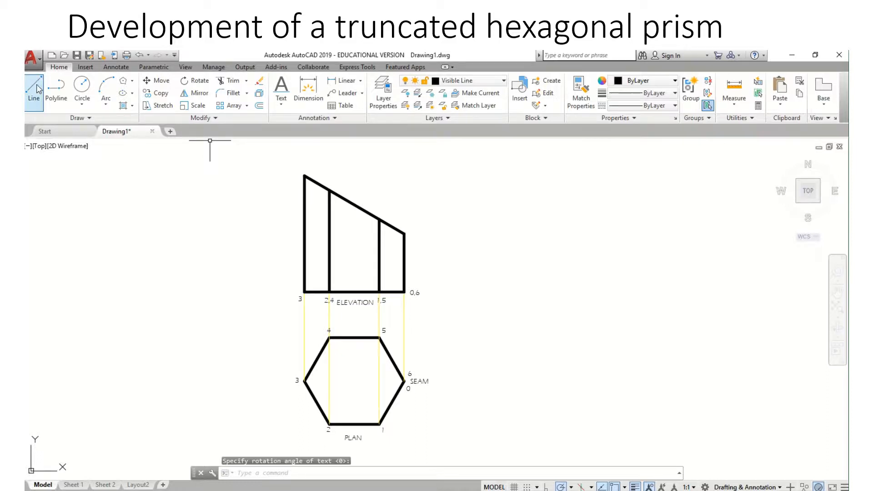
Step: Draw horizontal construction lines rightward from the elevation's base and top corner on the Construction layer
left_click(33, 89)
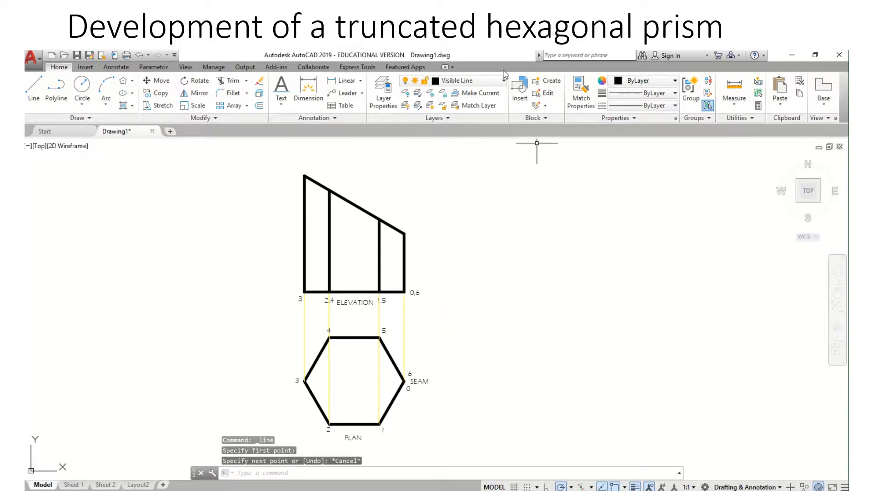
left_click(469, 80)
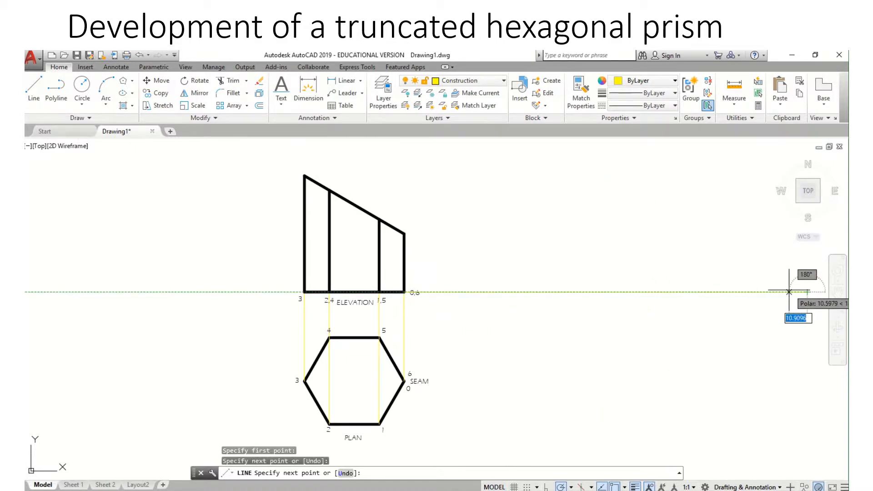
key("Escape")
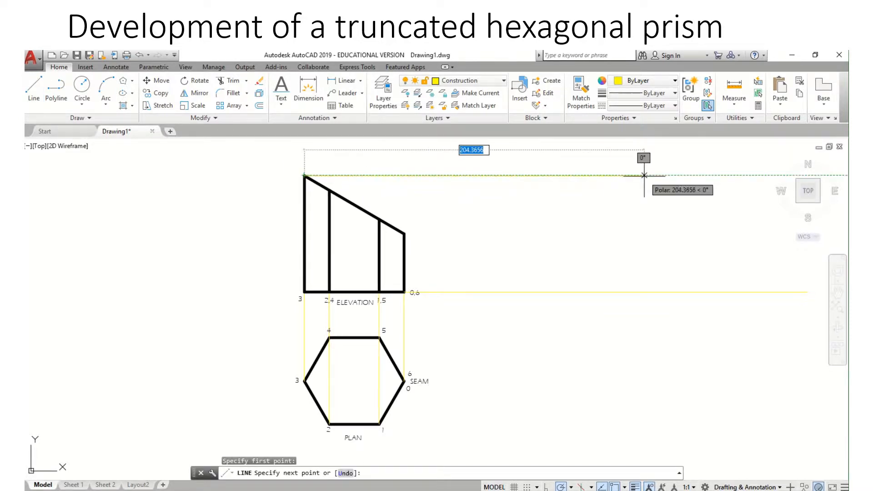
mouse_move(787, 181)
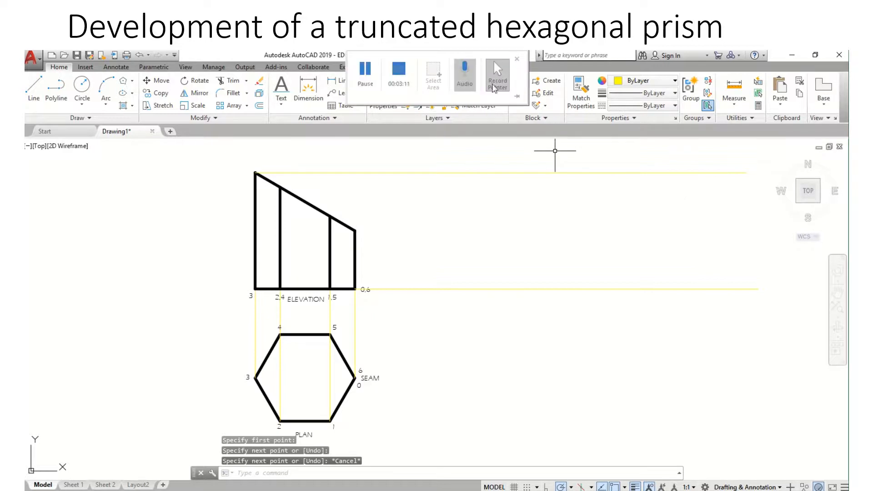
left_click(500, 80)
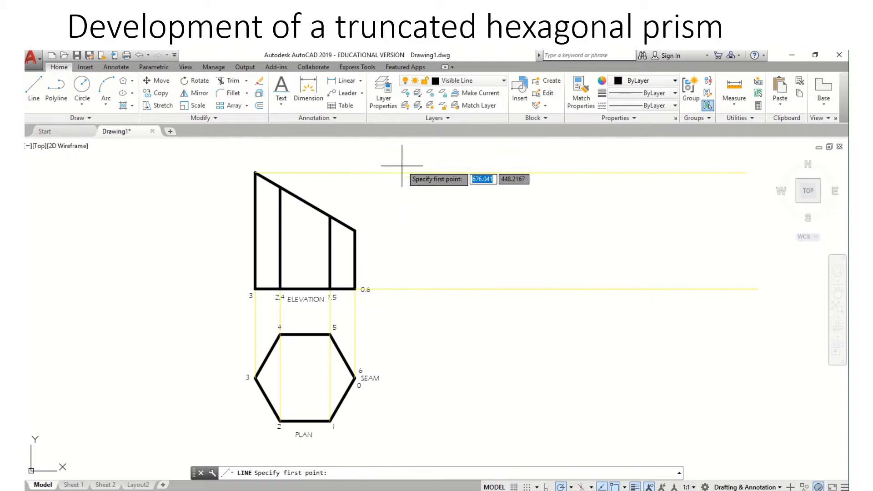
mouse_move(380, 171)
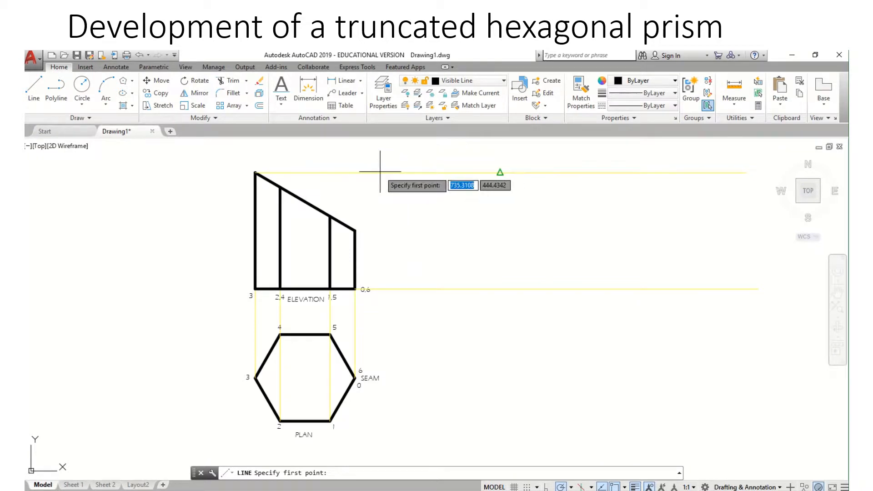
mouse_move(382, 164)
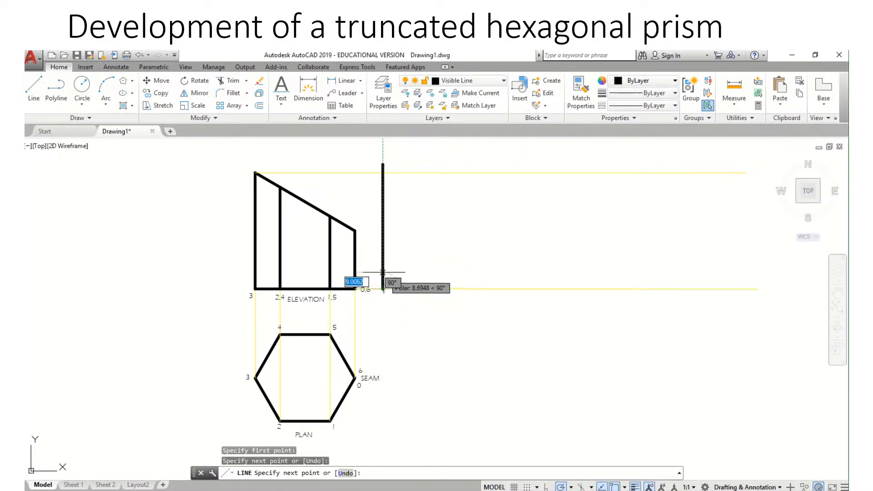
Step: Draw a vertical visible line right of the elevation and stretch its top grip to the upper construction line
key("Escape")
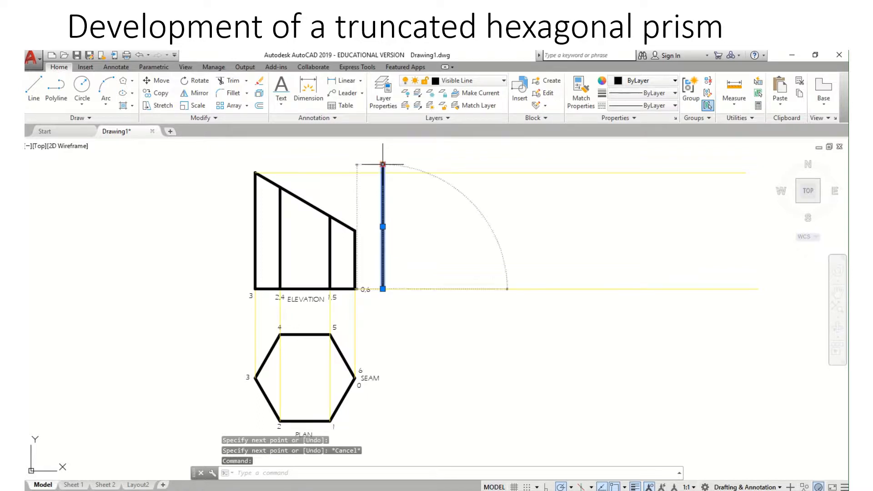
left_click(381, 167)
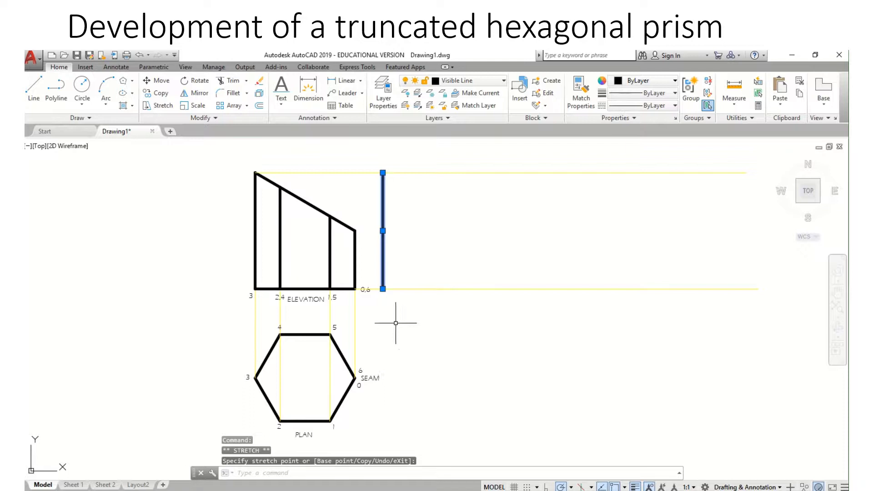
key("Escape")
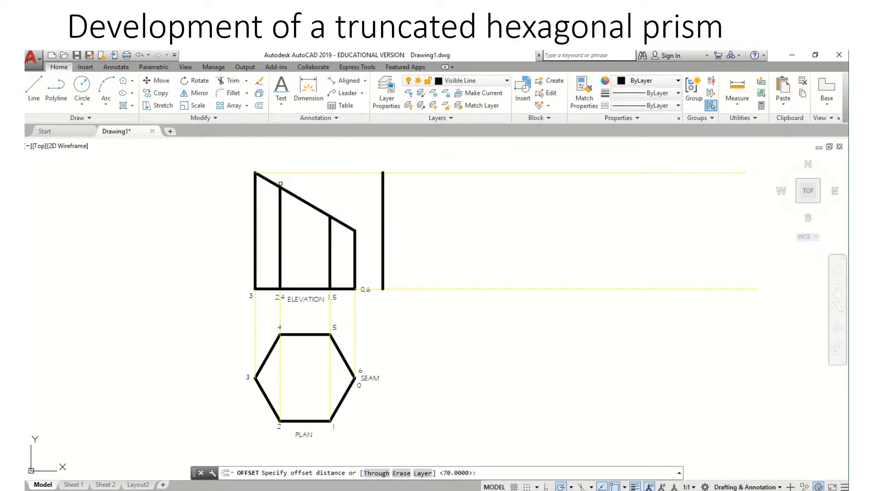
Step: Offset the vertical line by 30 repeatedly to make seven evenly spaced development lines
type("30")
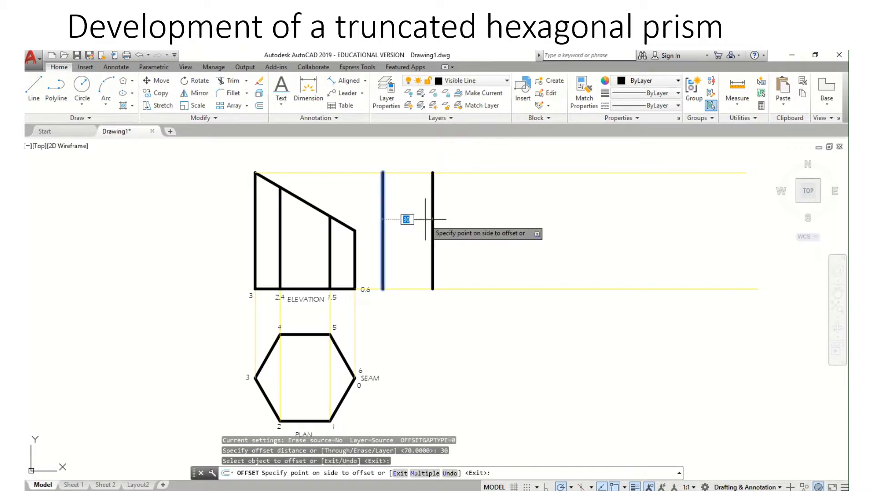
left_click(457, 220)
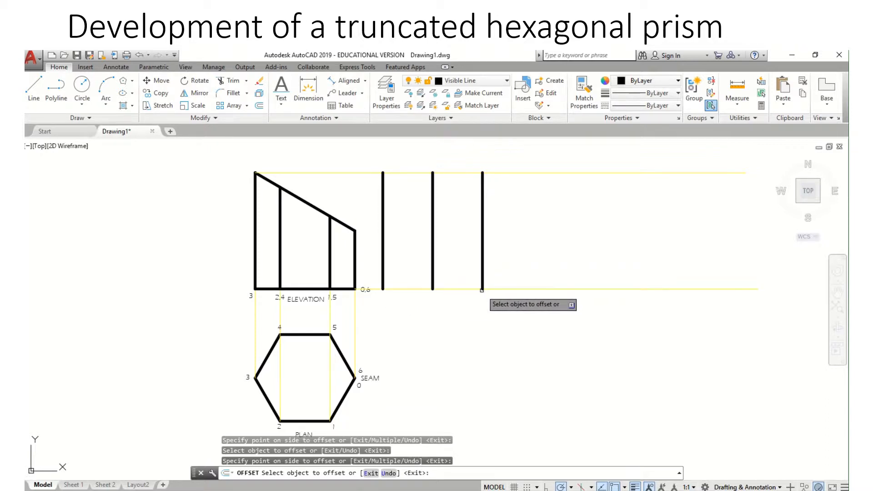
left_click(481, 230)
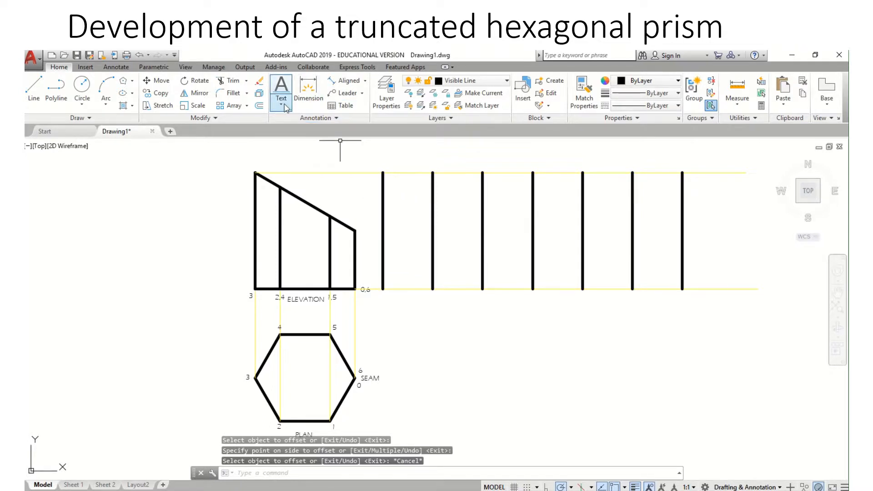
Step: Number the seven development lines 0 to 6 beneath their bottom ends
left_click(281, 89)
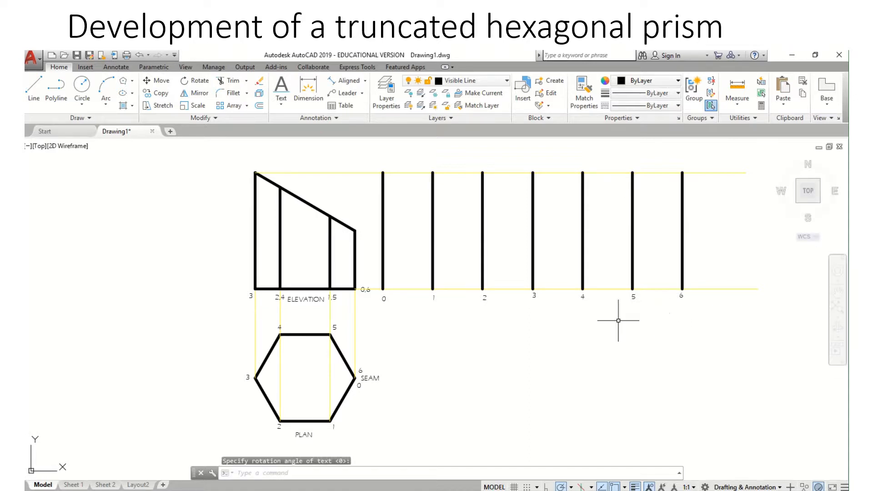
mouse_move(345, 378)
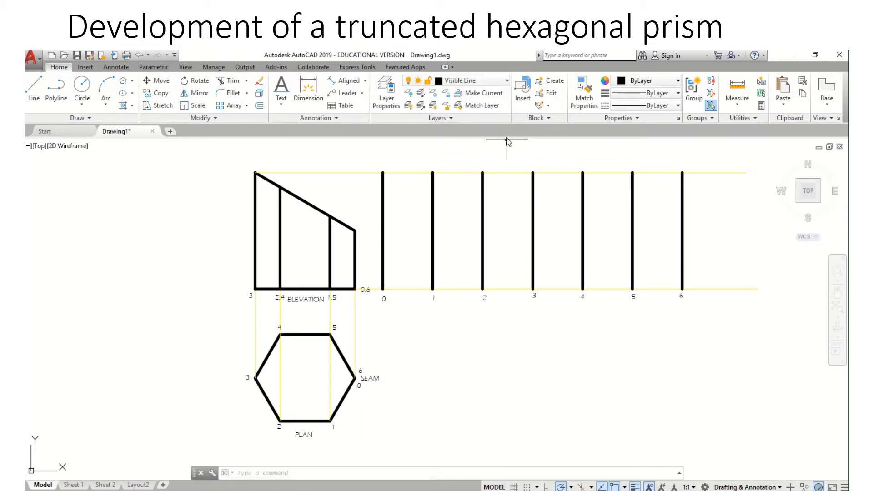
Step: Project horizontal Construction-layer lines from the elevation's cut corners across the development lines
left_click(503, 80)
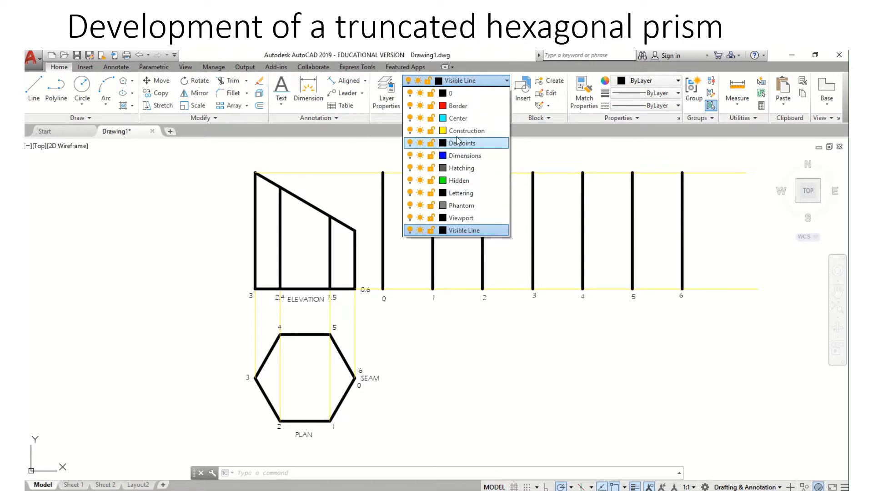
left_click(467, 131)
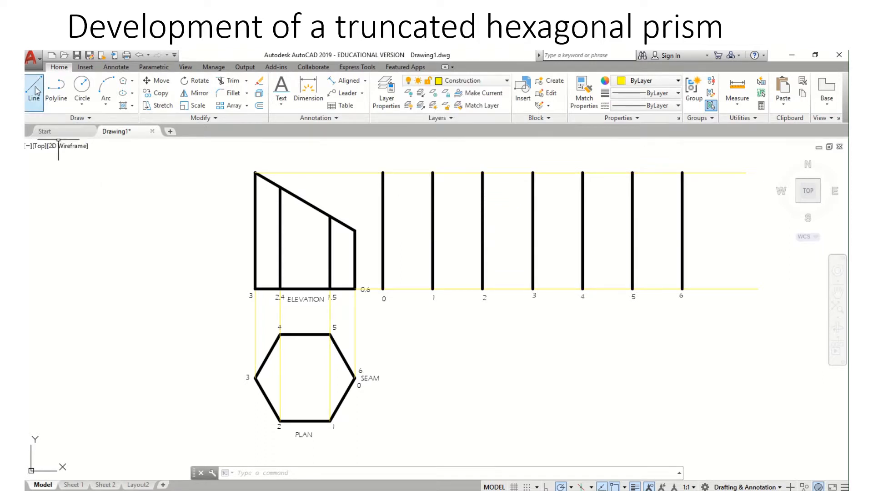
left_click(33, 89)
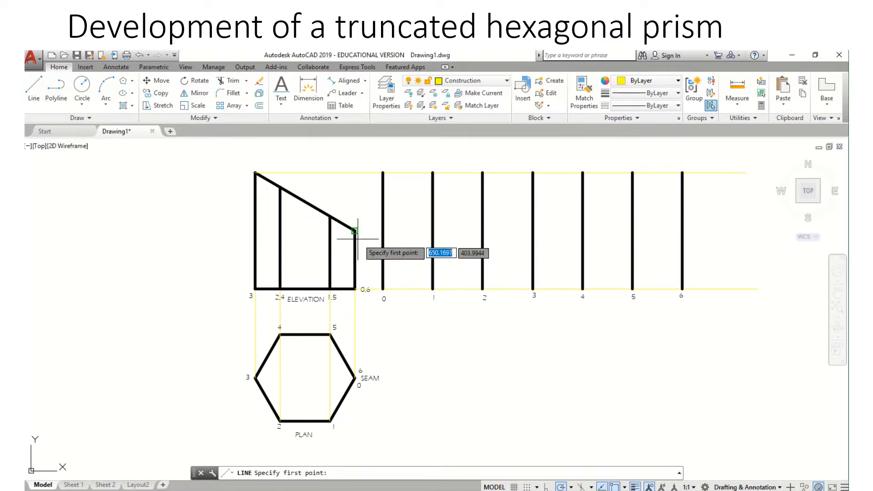
mouse_move(350, 231)
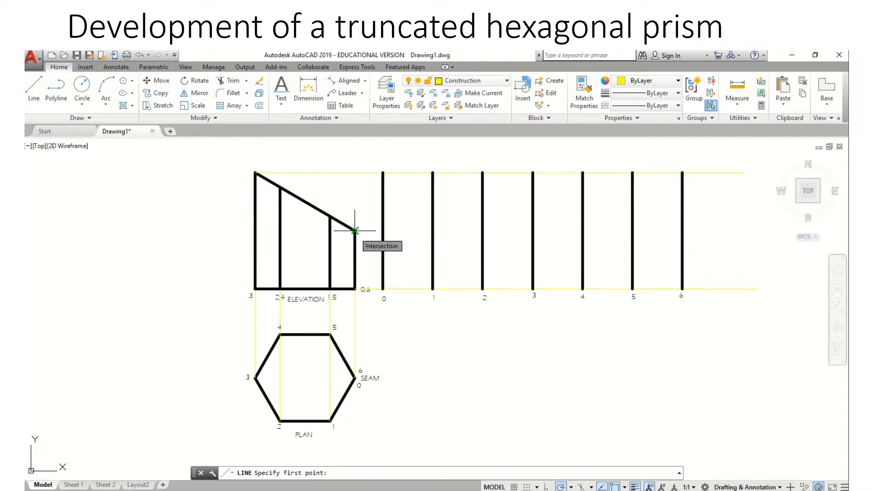
left_click(353, 231)
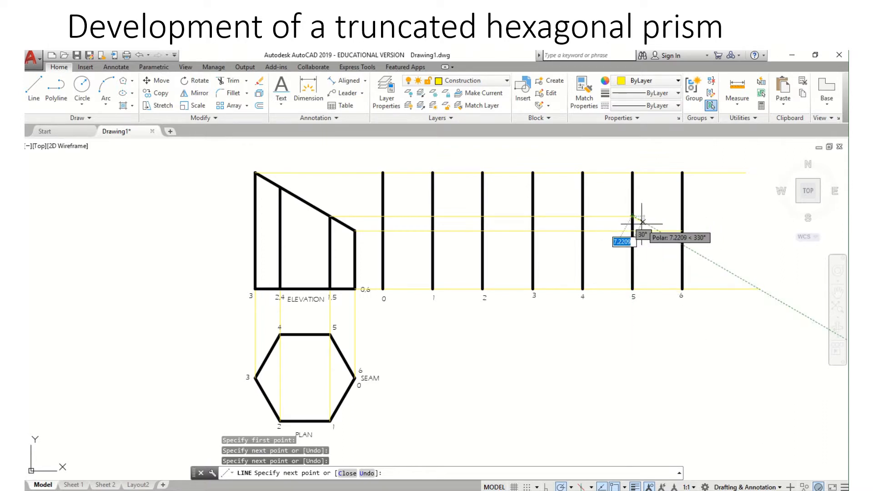
key("Escape")
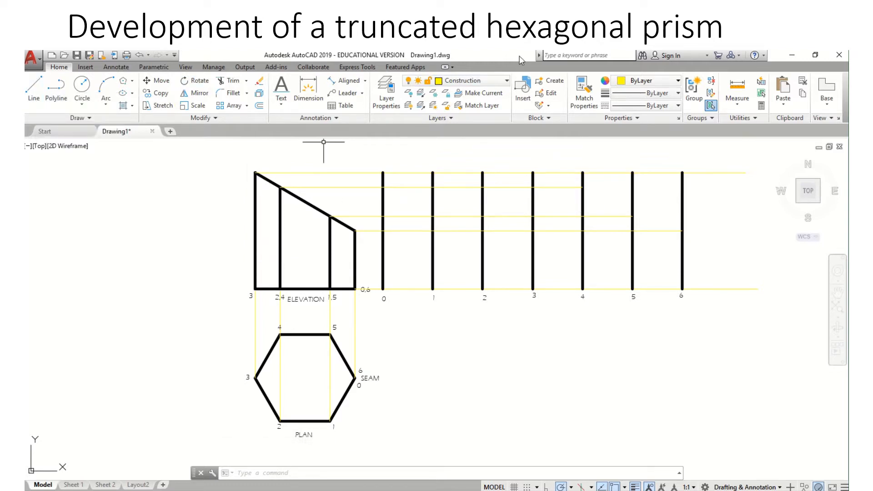
Step: Draw the development's bottom edge from line 0 to line 6 on the Visible Line layer
left_click(506, 80)
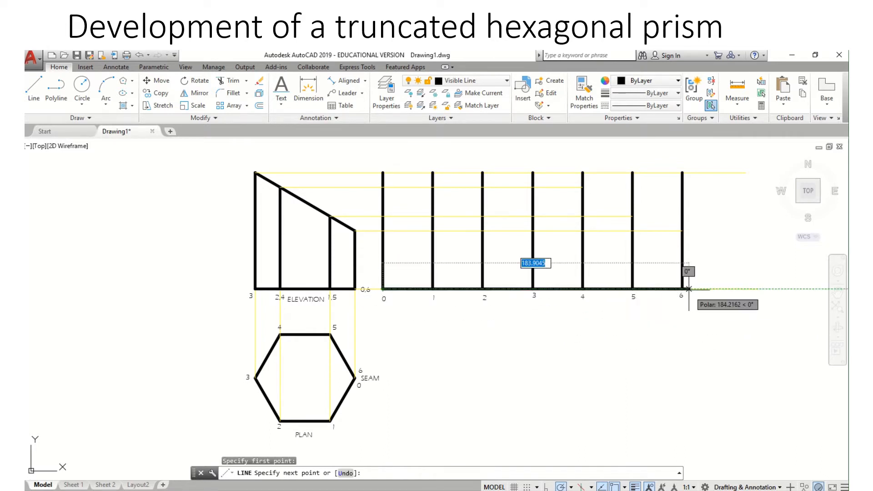
left_click(675, 288)
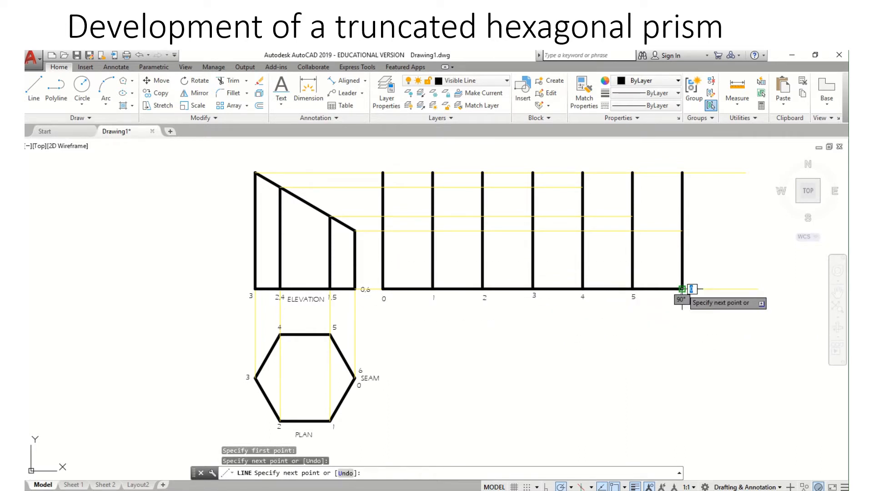
key("Escape")
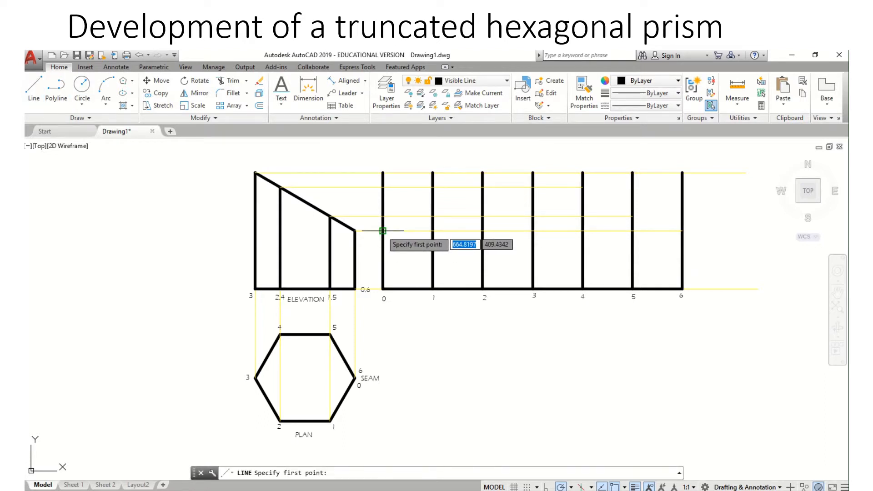
Step: Draw the sloped top outline joining the projected heights from line 0 to line 6
left_click(381, 230)
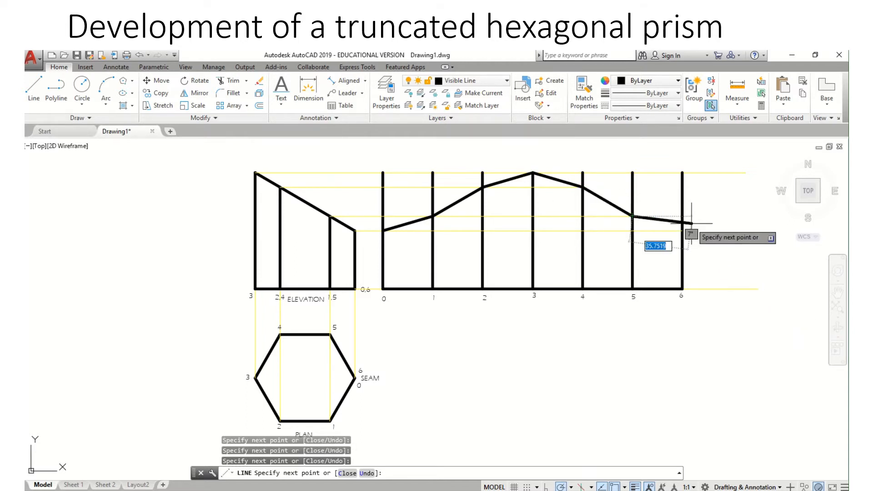
mouse_move(733, 230)
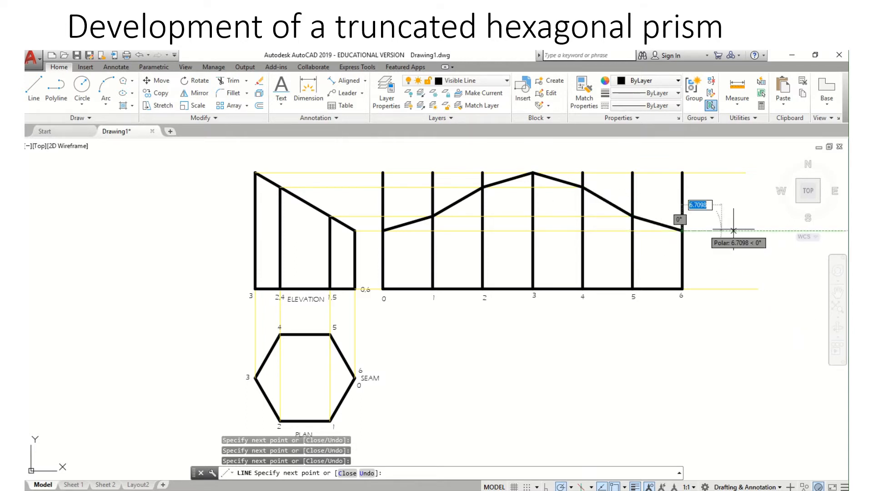
key("Escape")
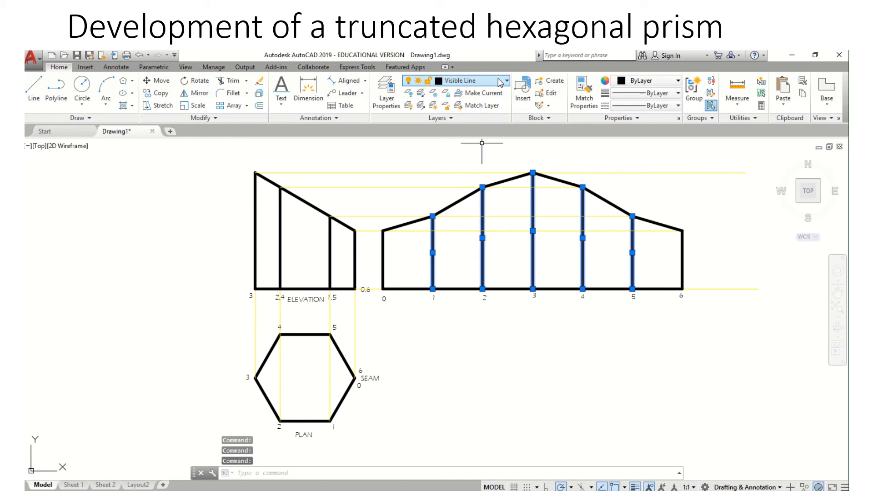
Step: Move the selected inner fold lines 1 to 5 onto the green dashed Hidden layer
left_click(505, 80)
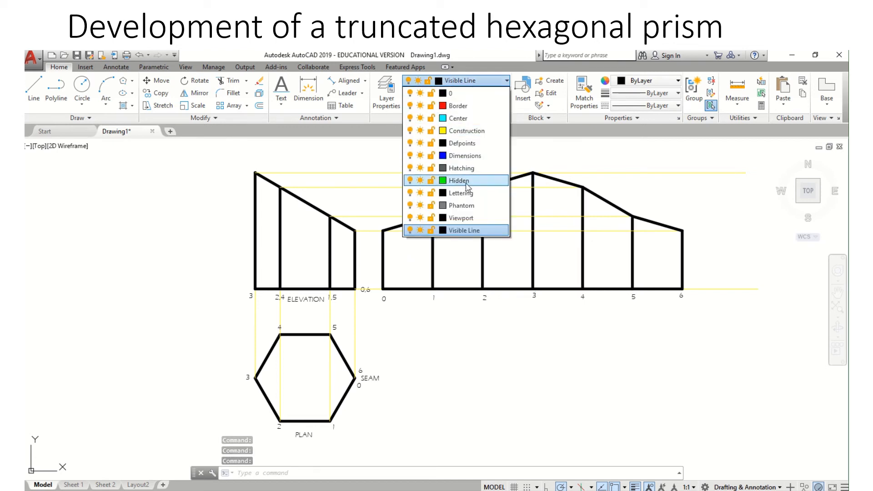
left_click(458, 180)
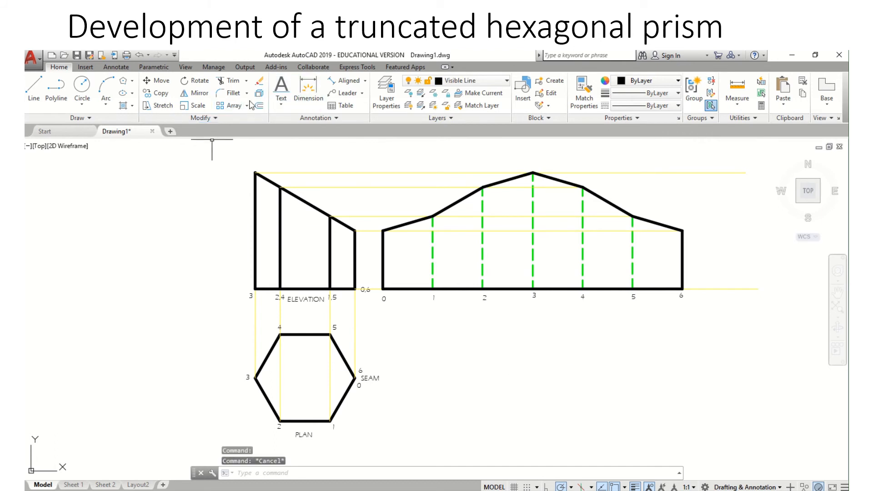
left_click(281, 92)
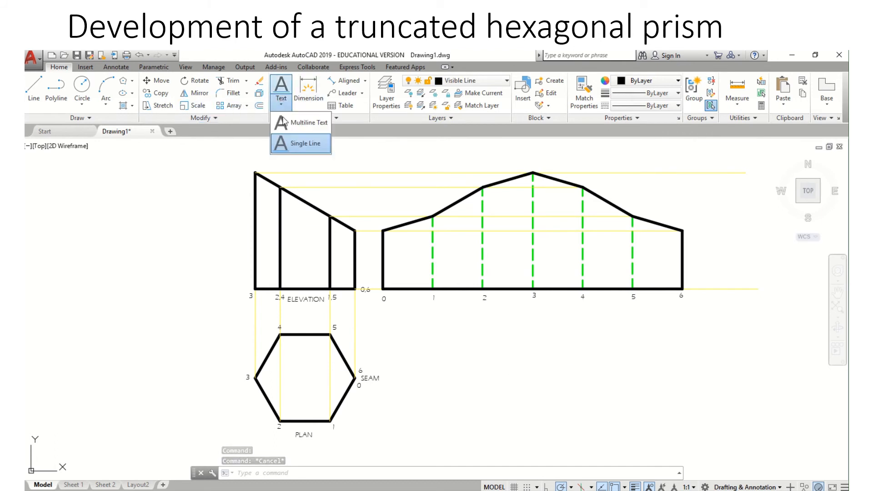
Step: Write the single-line label DEVELOPMENT beneath the development's numbers
left_click(300, 144)
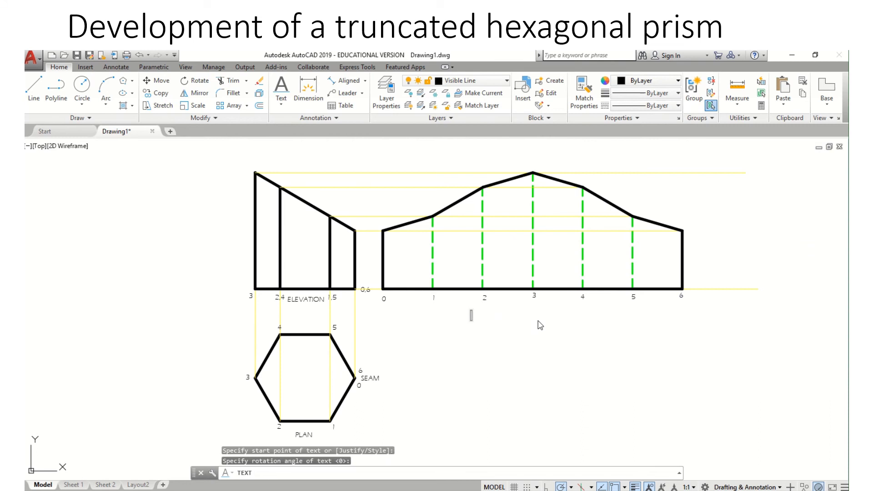
type("DEV")
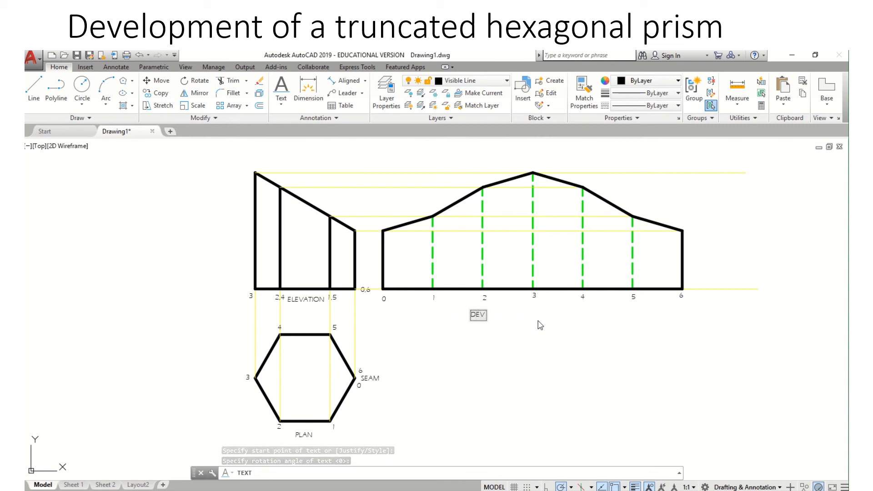
type("ELOM")
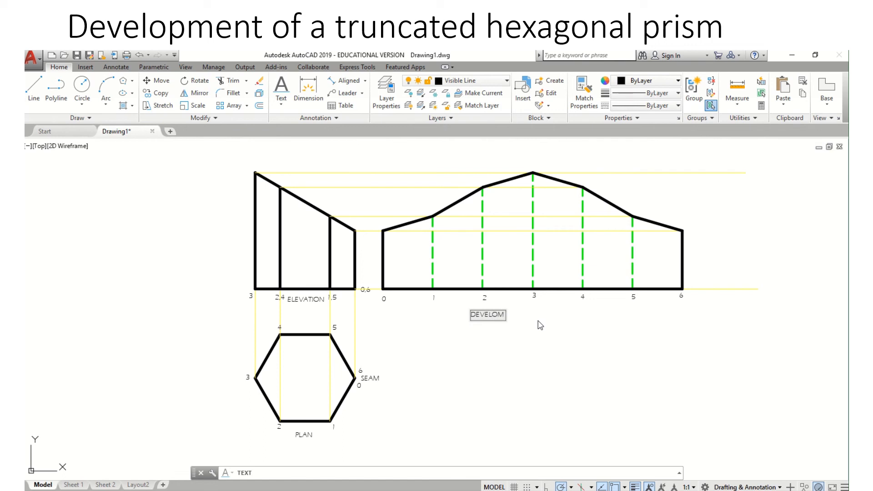
type("P")
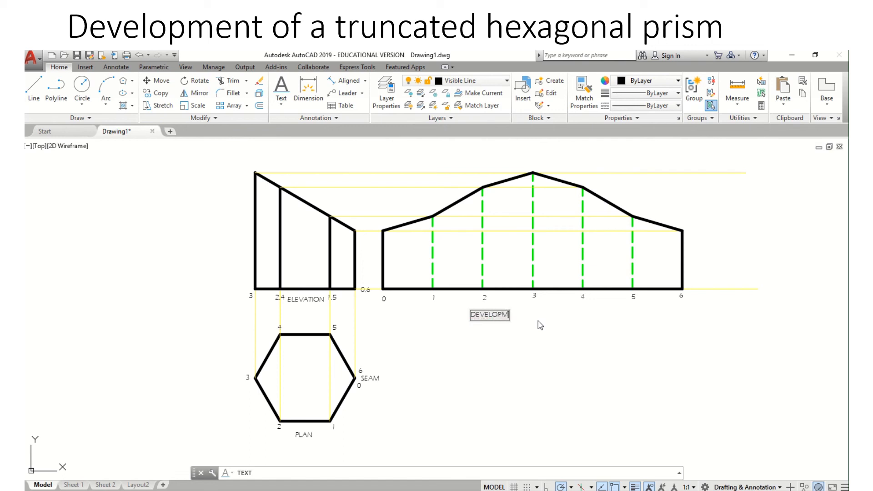
type("ENT")
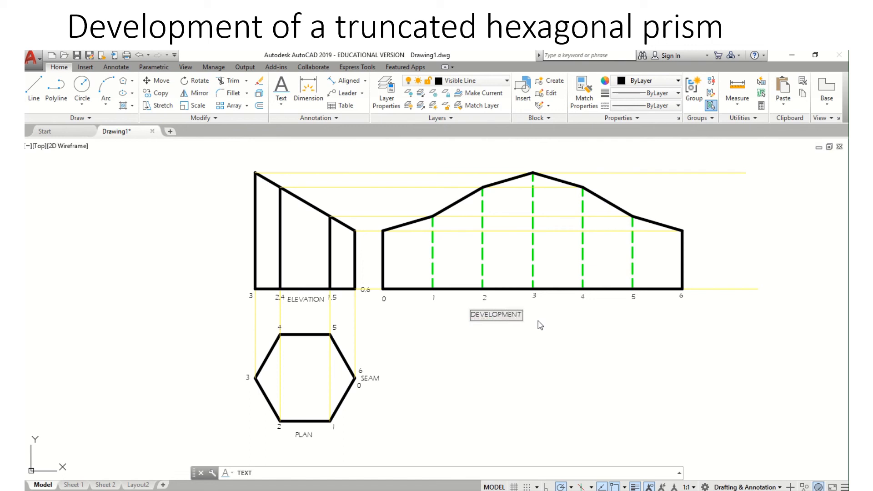